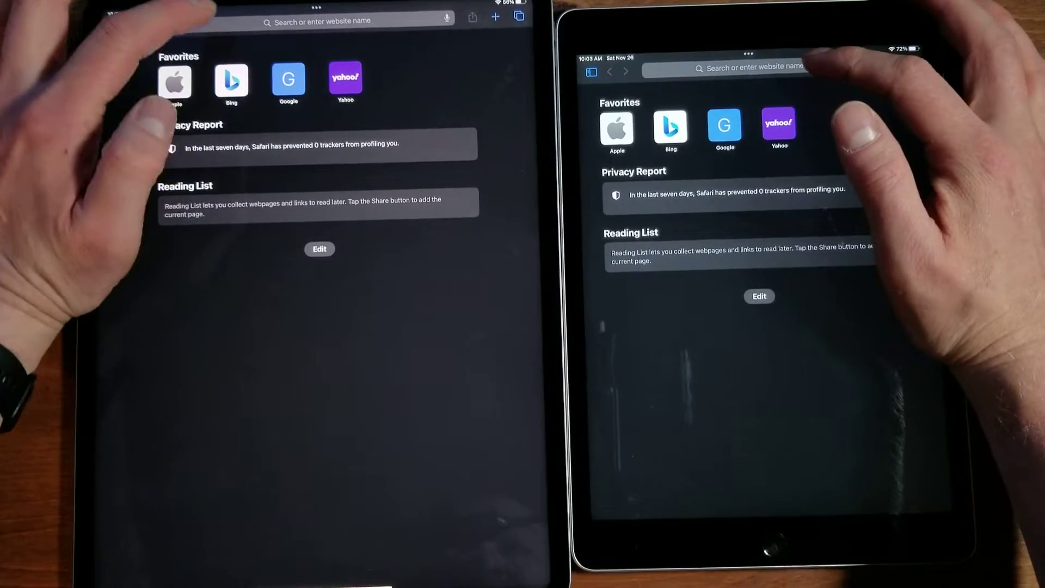
Step: Type 'best' into the Safari address bar to find Best Buy
text(bestbuy.com)
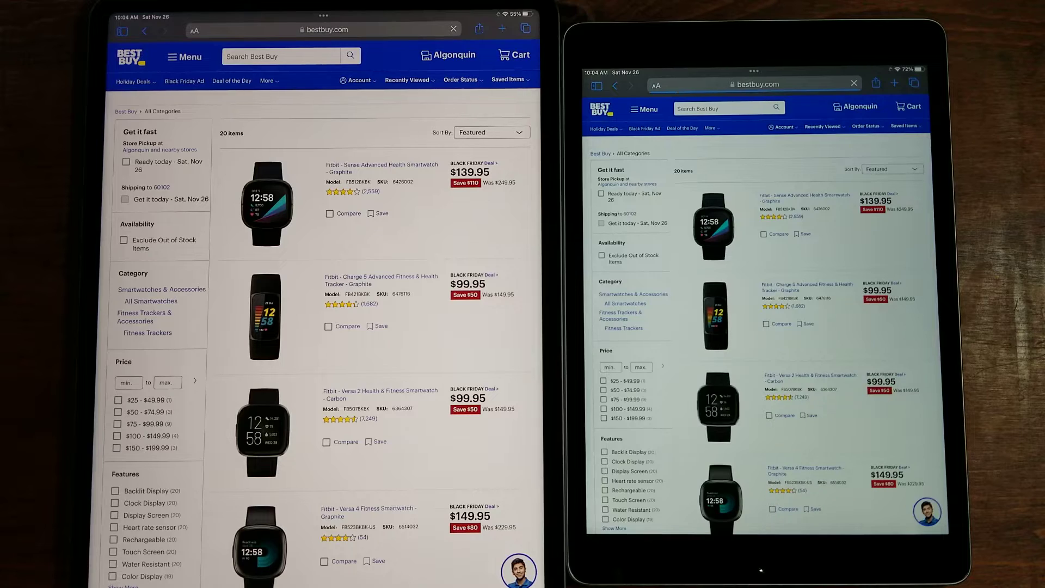
mouse_move(267, 206)
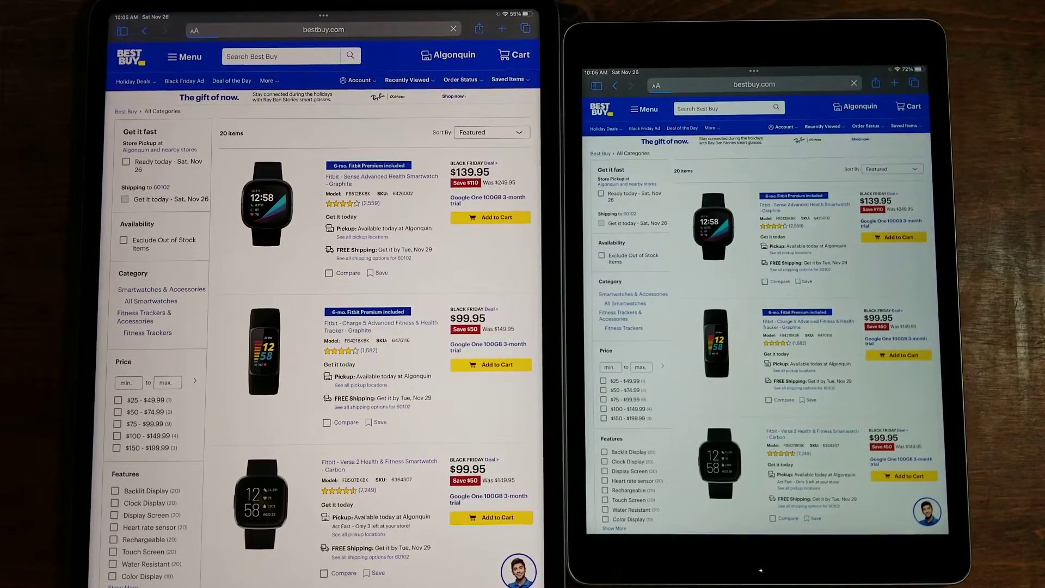
Step: Open the top Fitbit Sense listing's product page and scroll down through it
click(804, 205)
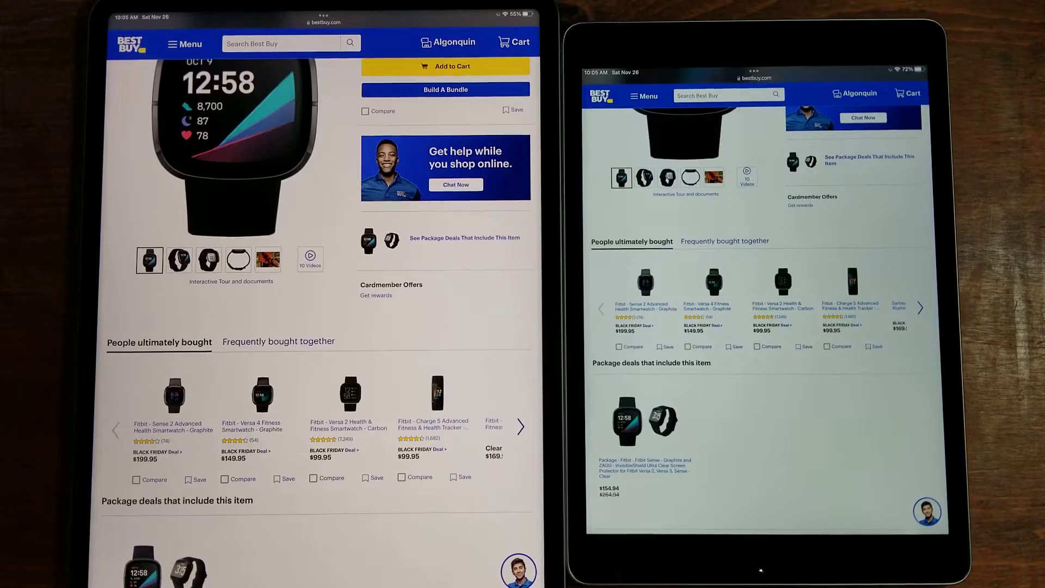
scroll(down, 3)
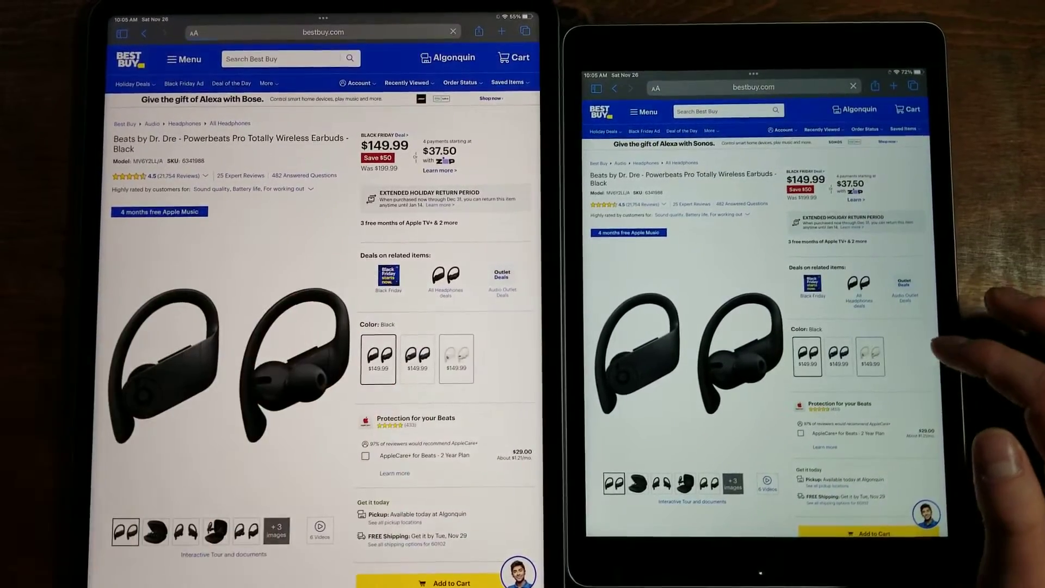
Step: Select the Beats Powerbeats Pro wireless earbuds page on Best Buy
click(456, 347)
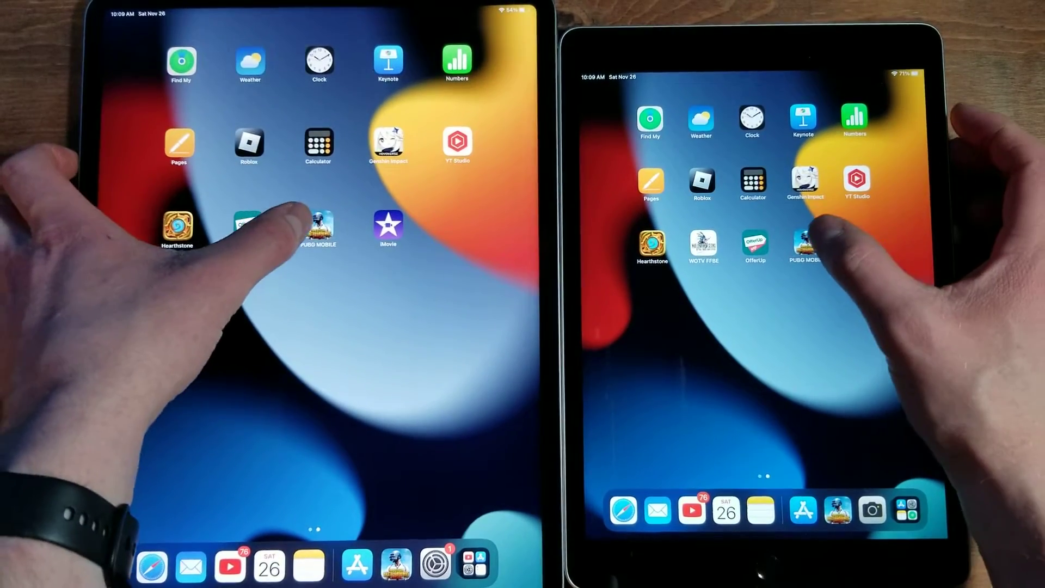
Step: Launch PUBG Mobile and dismiss the account login notice
click(317, 227)
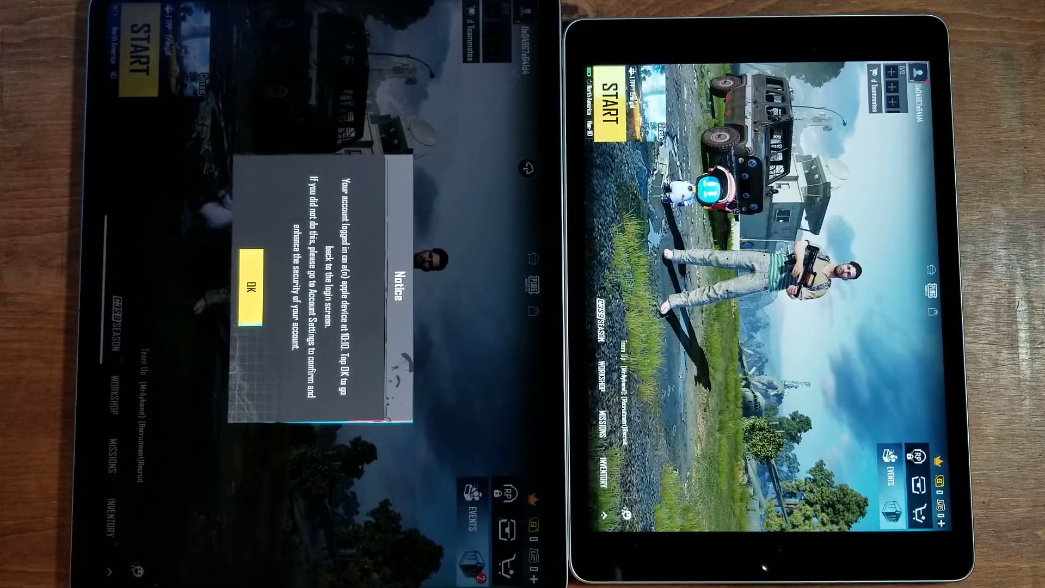
click(252, 286)
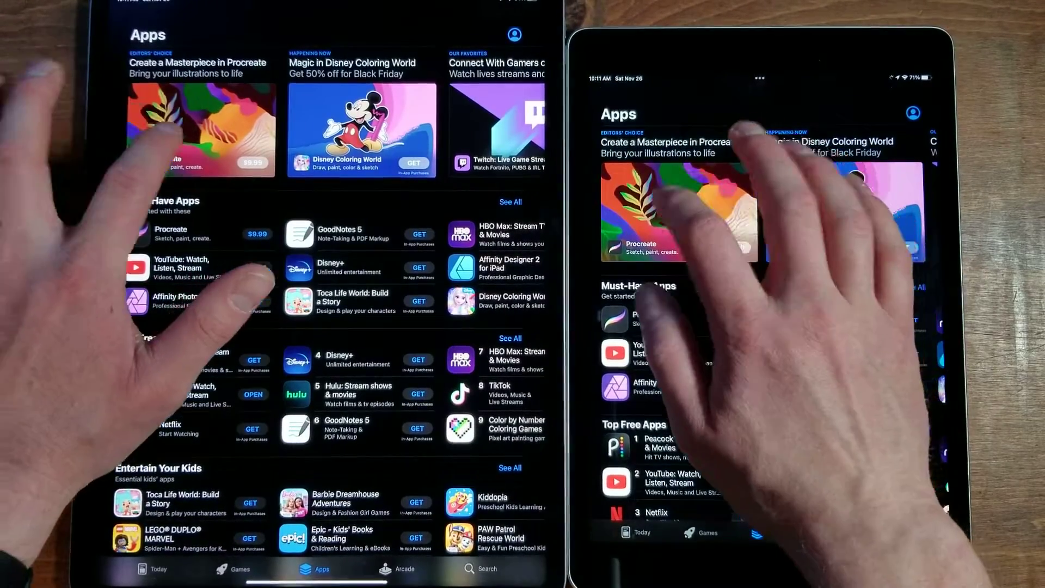
Step: Browse the App Store's Apps tab with featured and top free apps
click(689, 211)
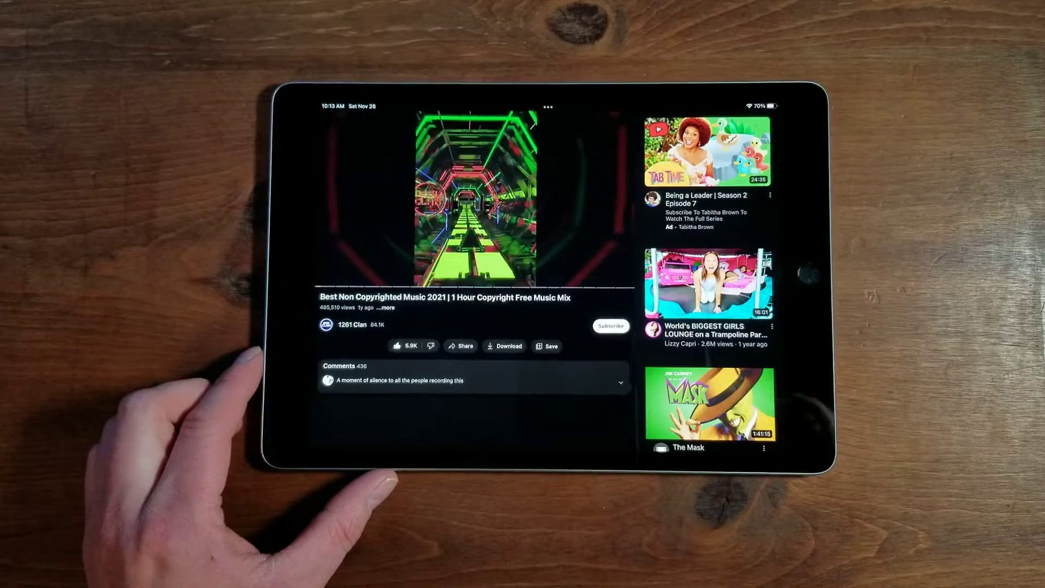
Step: Play the one-hour music mix on the iPad Pro and show the playback controls
click(476, 200)
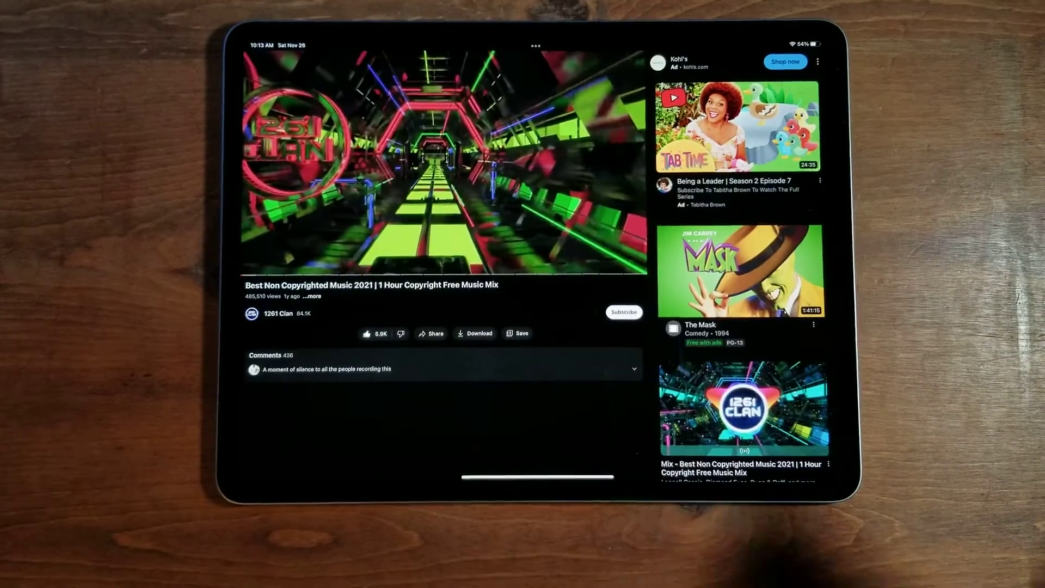
click(450, 161)
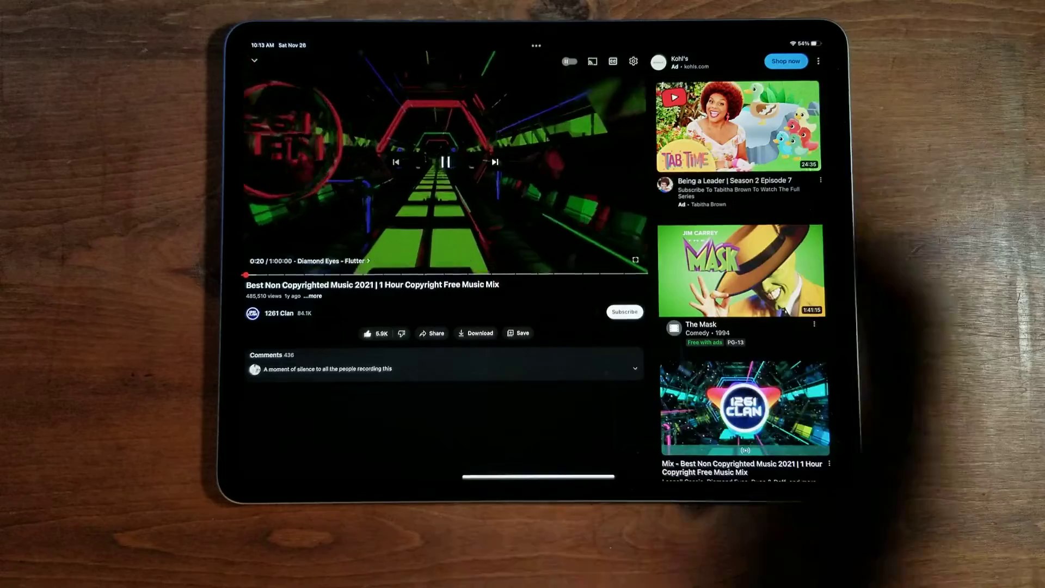